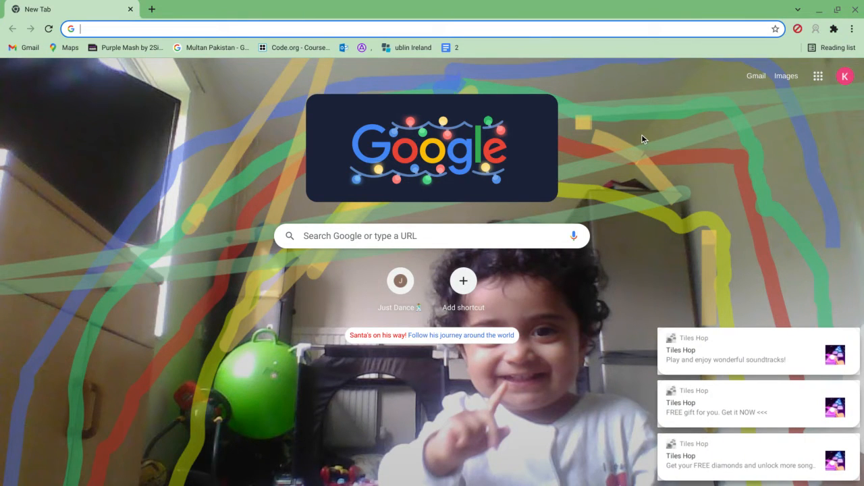
Go to masterai.ai and open the Labs area for the Robokids course
text(masterai.ai)
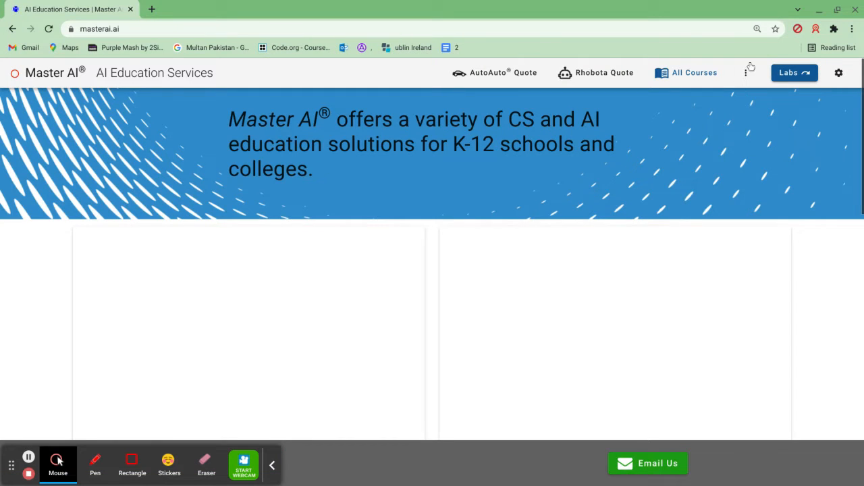
click(794, 72)
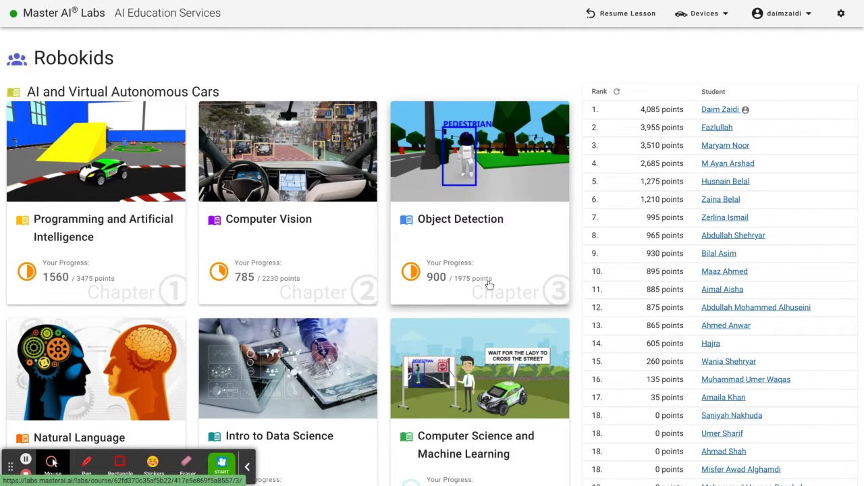
Open Chapter 4: Natural Language Processing and choose the Unit 1 While loops lesson
scroll(down, 3)
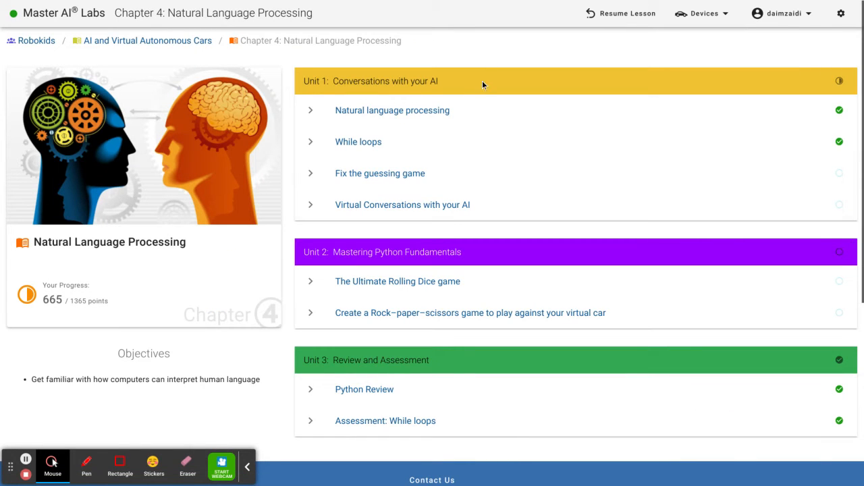
mouse_move(437, 145)
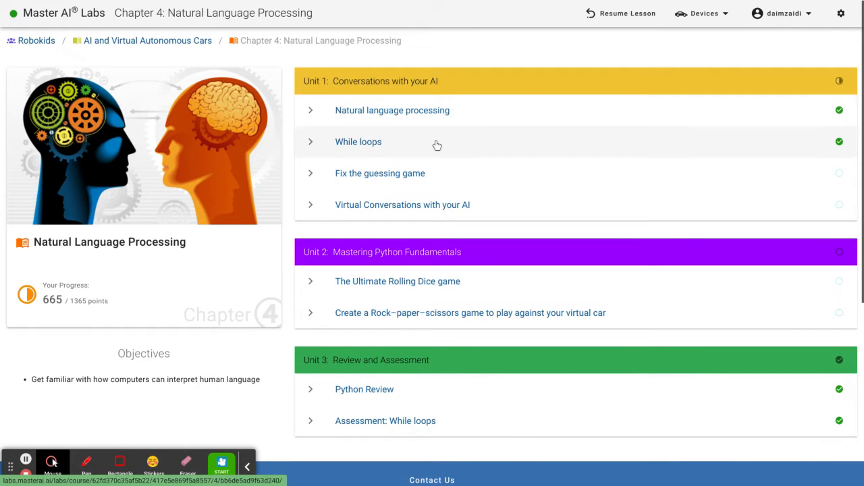
click(463, 146)
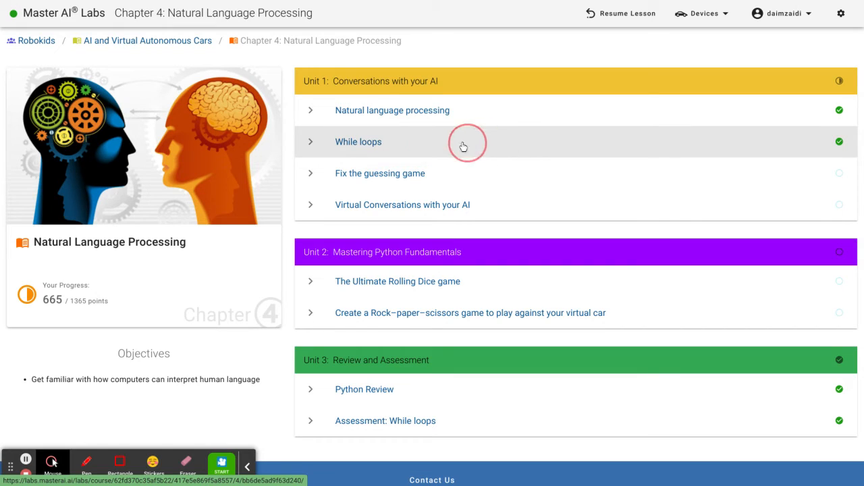
click(358, 142)
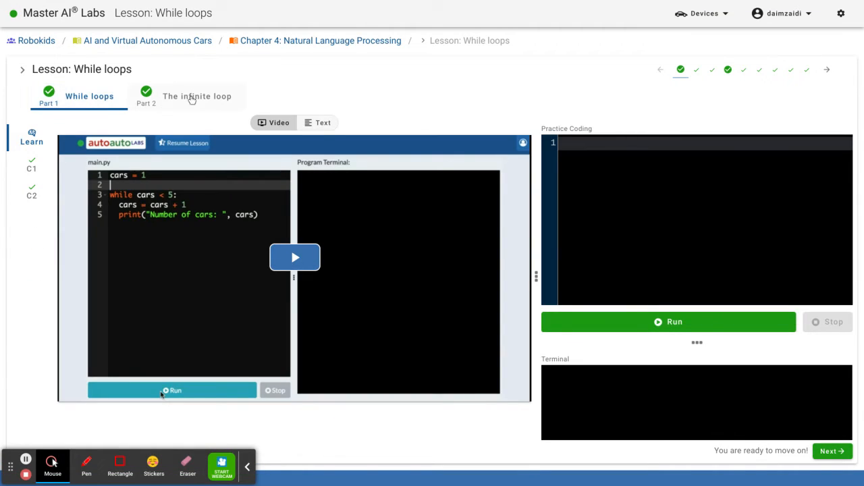
mouse_move(211, 108)
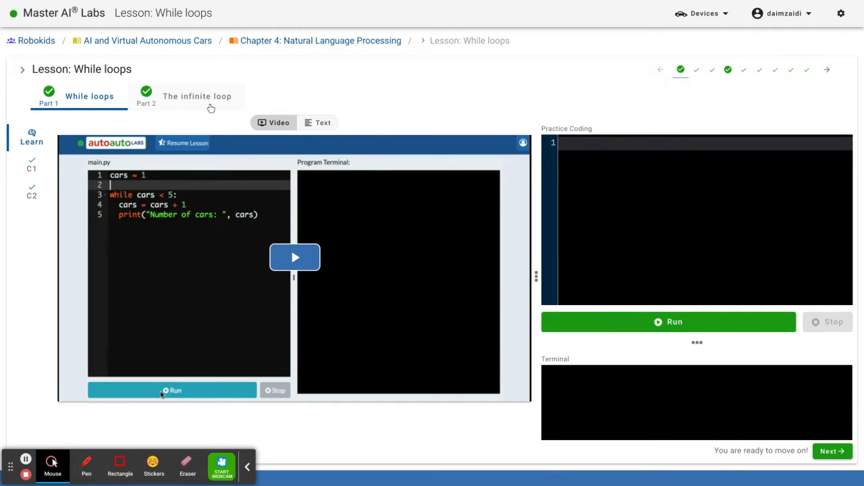
Switch to 'Part 2 The infinite loop' of the While loops lesson
click(196, 96)
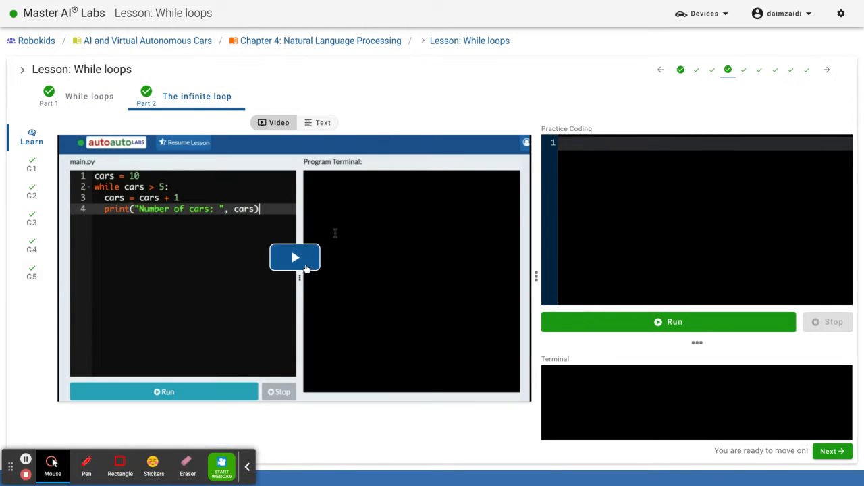
mouse_move(479, 214)
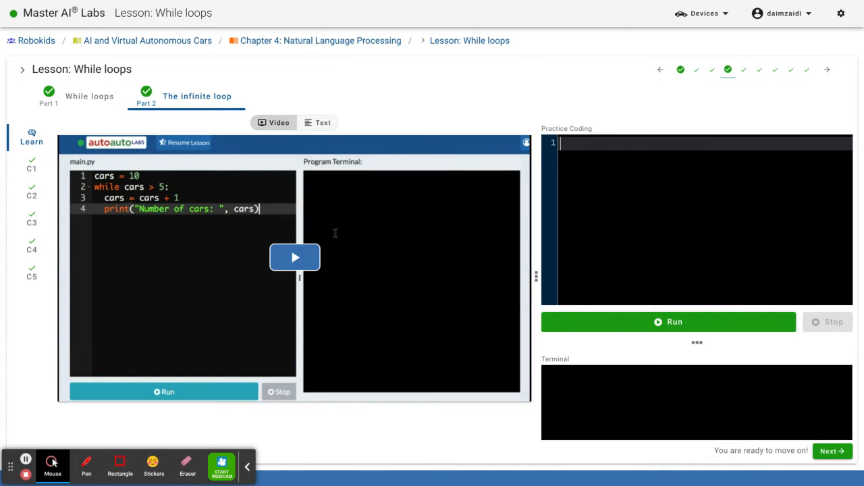
Write the first practice line, cars = 10
text(cars)
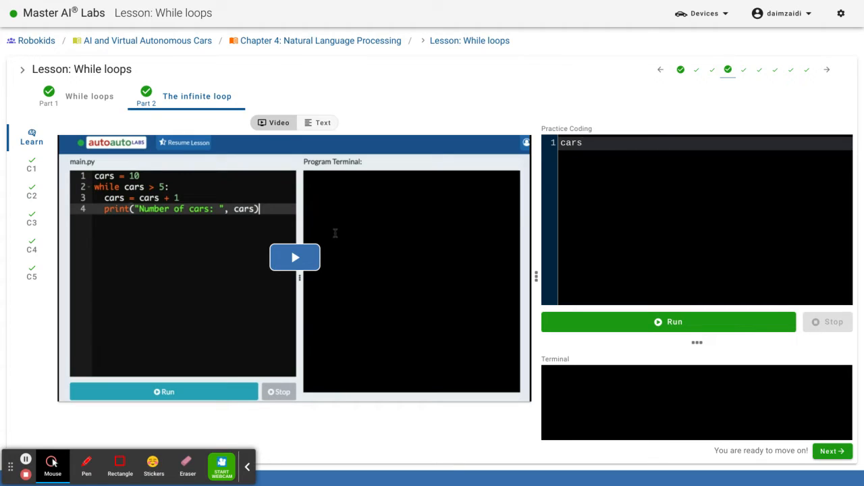
click(588, 142)
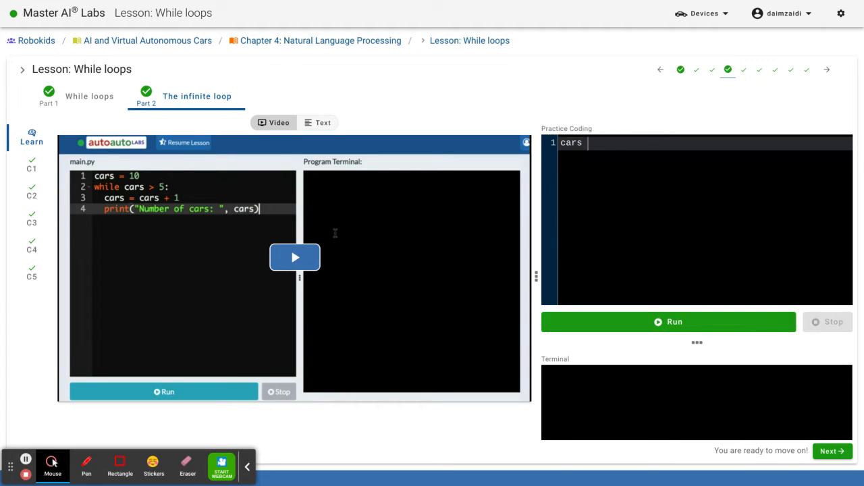
text(=)
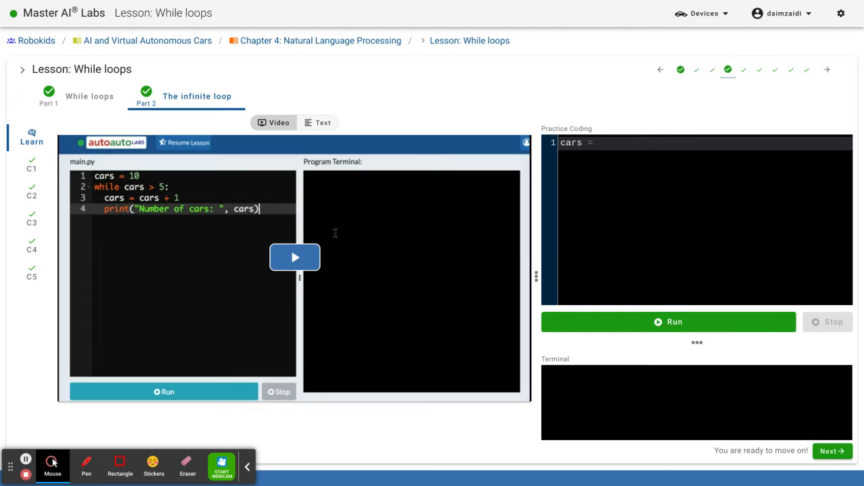
text(10)
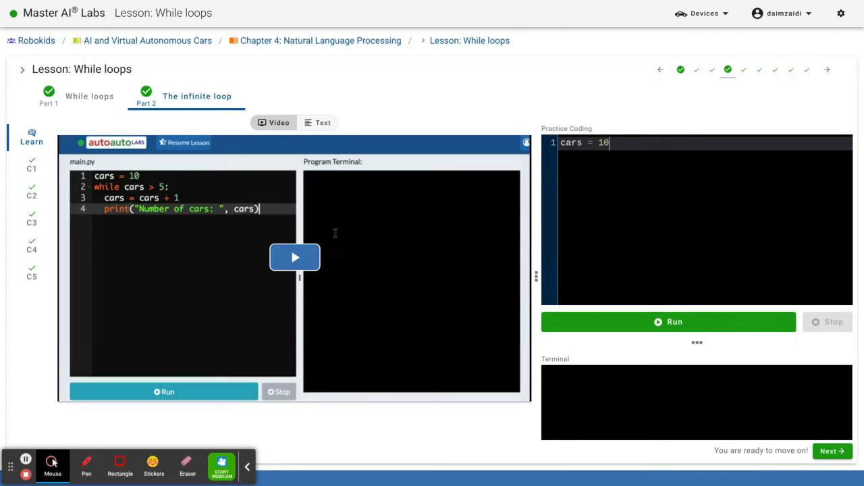
key(Return)
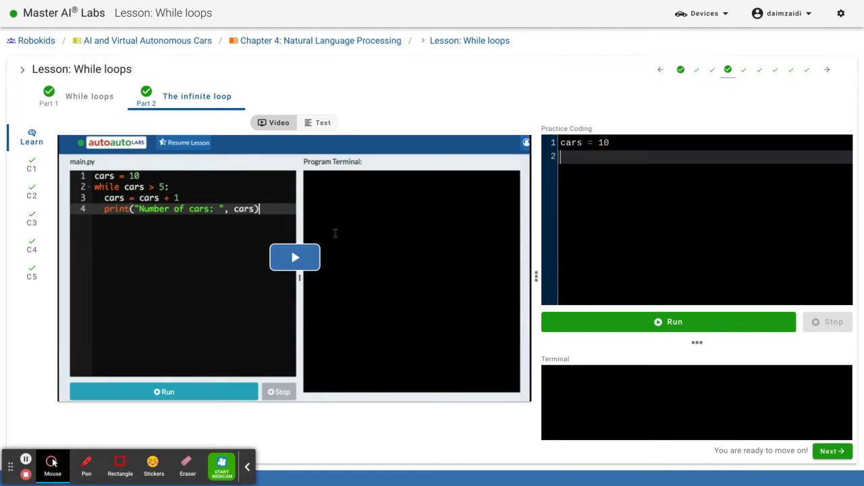
Add the loop header while cars > 0: with the body cars = cars + 1
text(while cars)
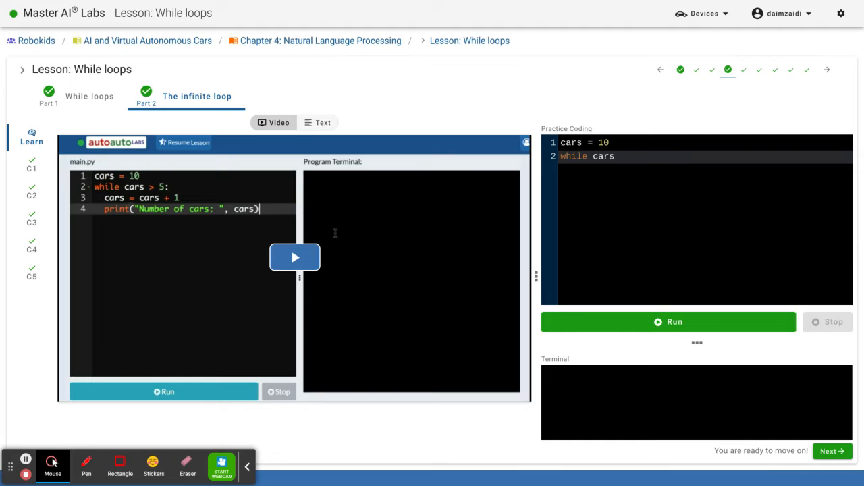
text(>)
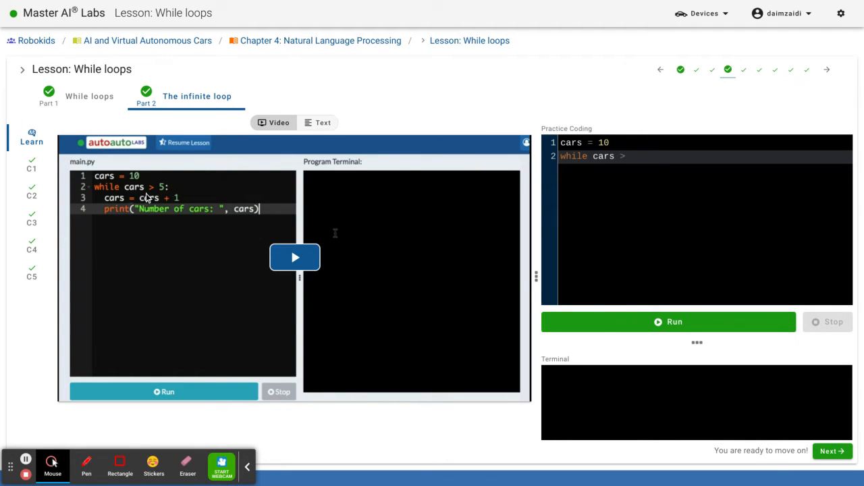
mouse_move(174, 185)
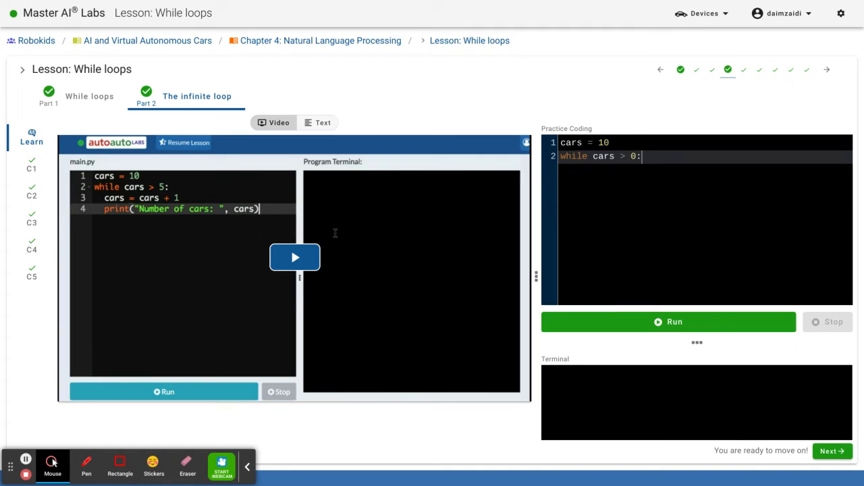
text(c)
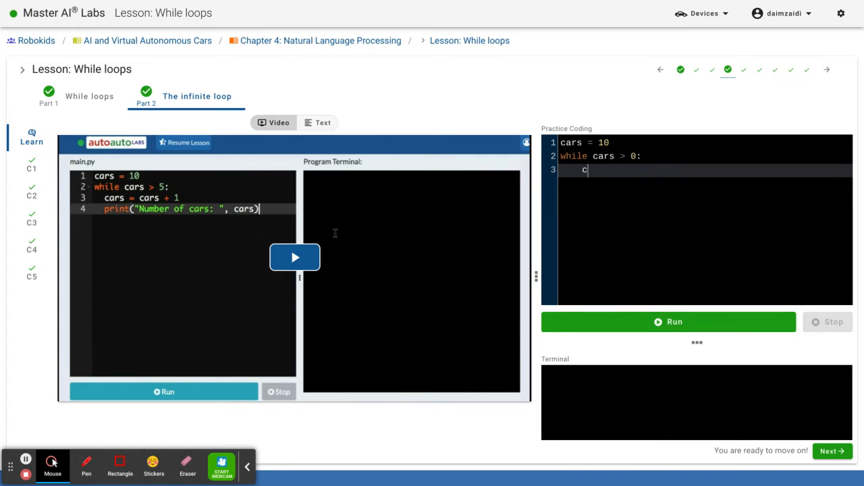
text(ars)
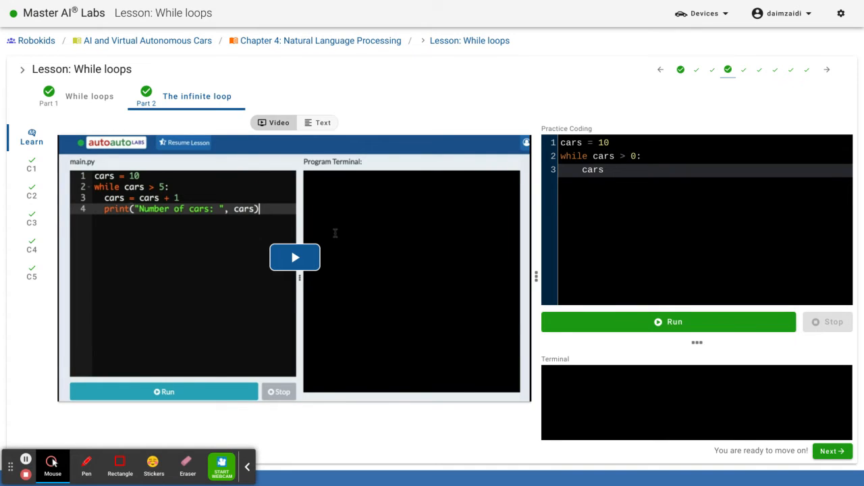
text(=)
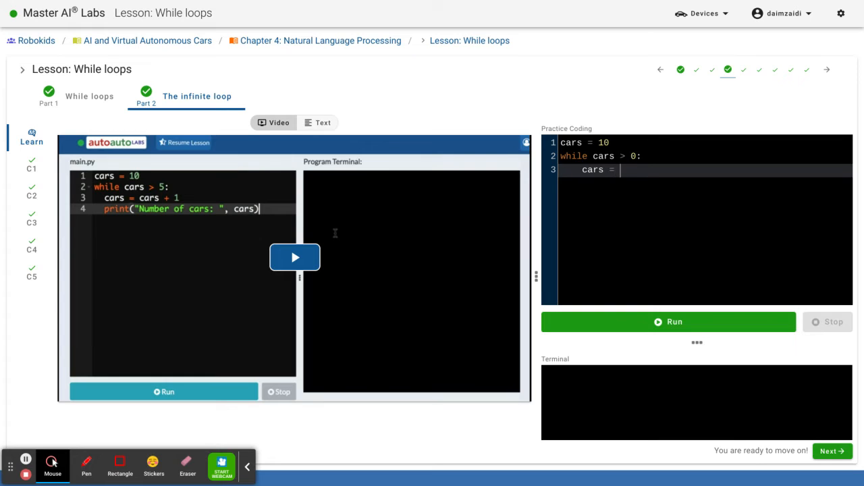
text(cars)
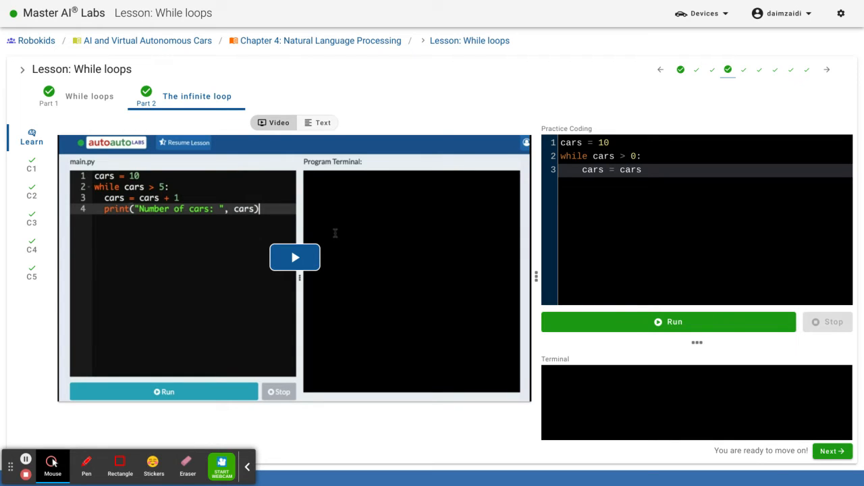
text(+)
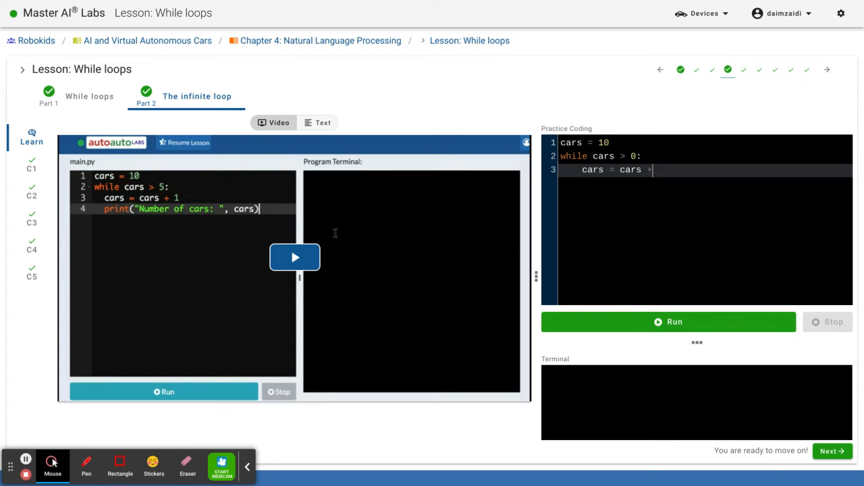
text(1)
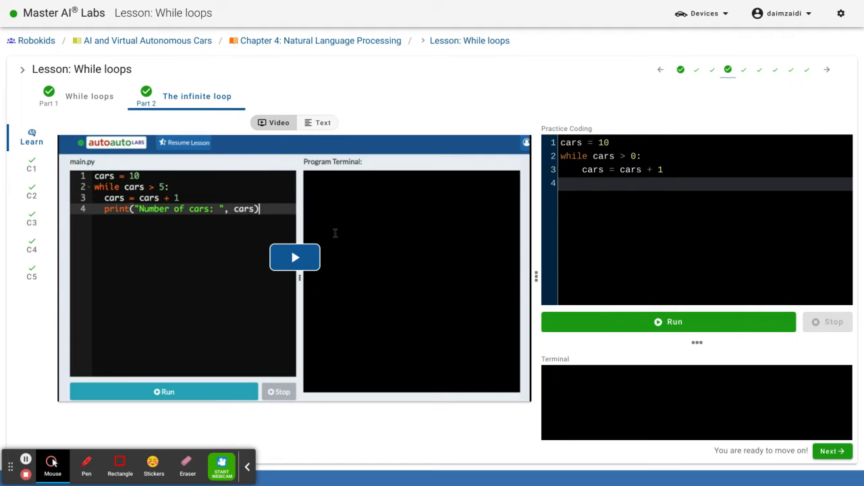
Type print("Number of cars:" , cars) as the fourth line inside the loop
text(print)
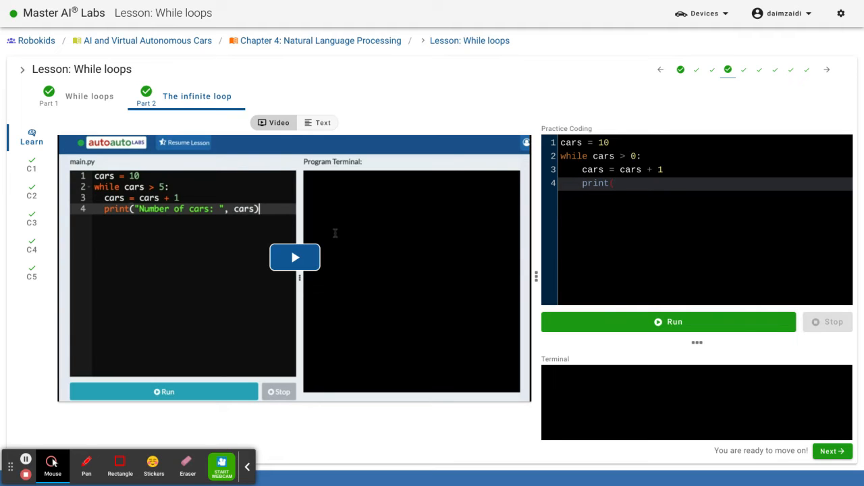
text((")
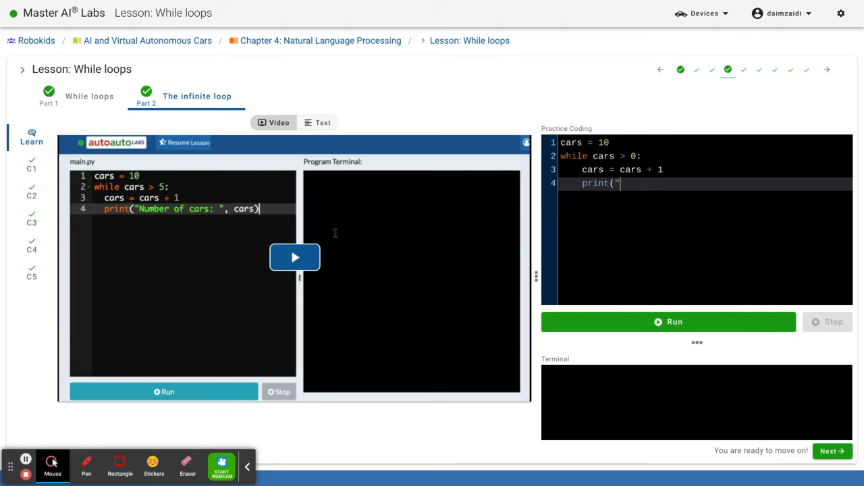
text(N)
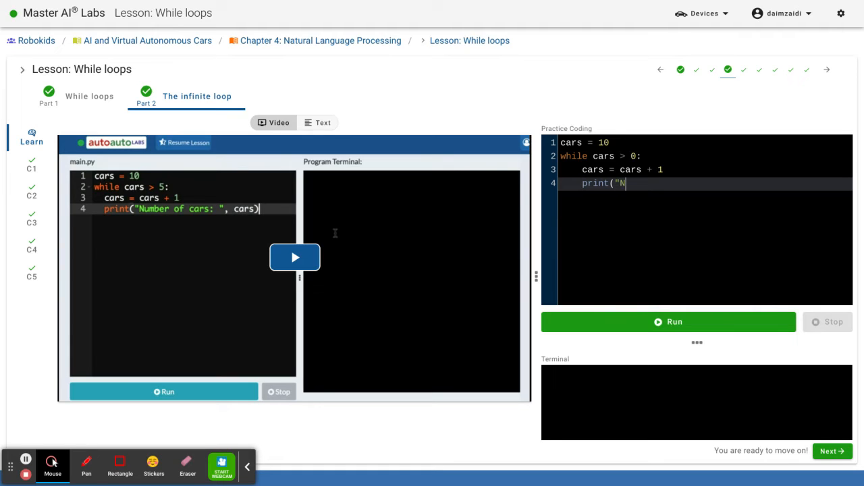
text(umber)
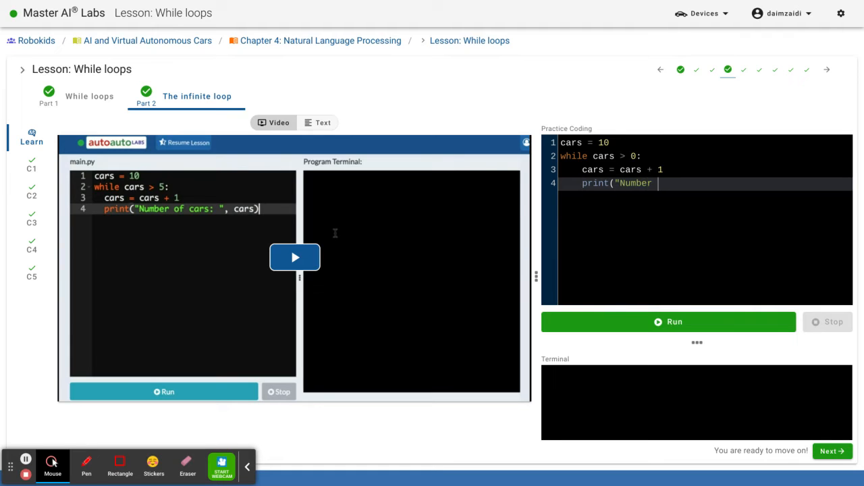
text(of cars:" ,)
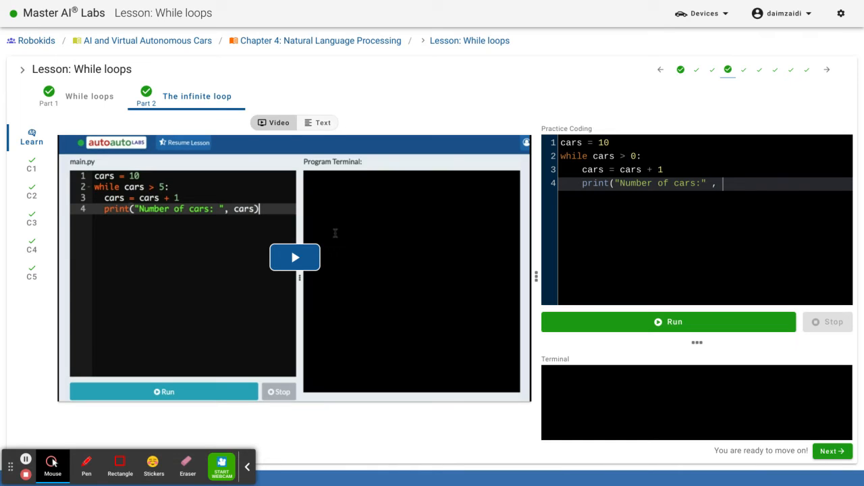
text(cars)
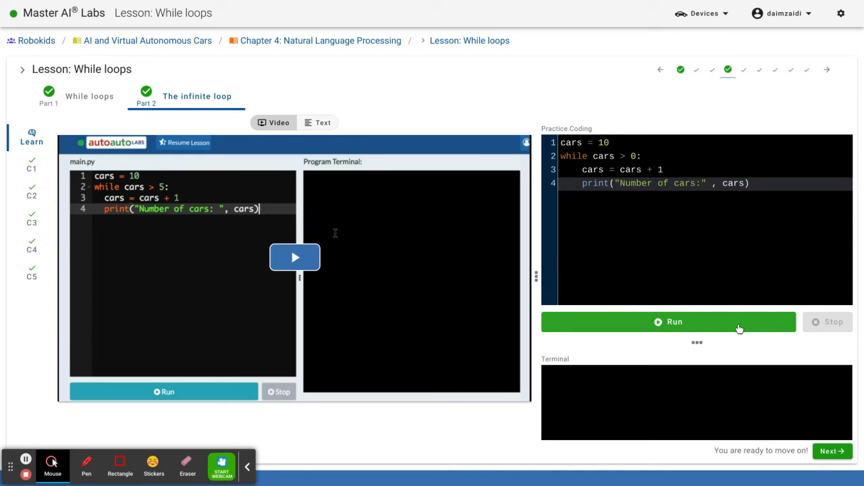
Run the practice program and let the terminal print endless car counts
click(668, 322)
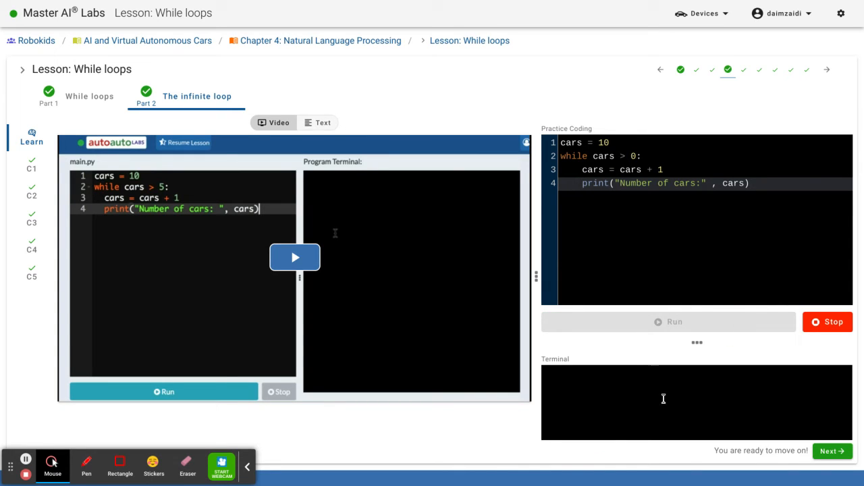
click(669, 321)
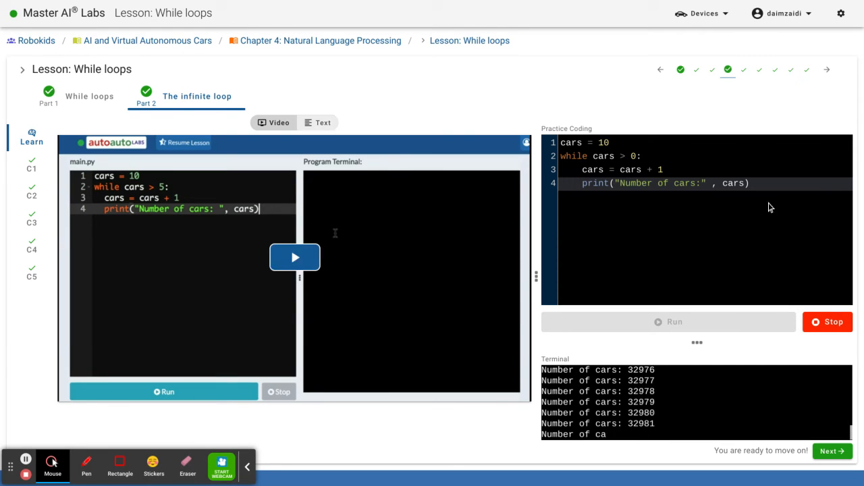
mouse_move(480, 107)
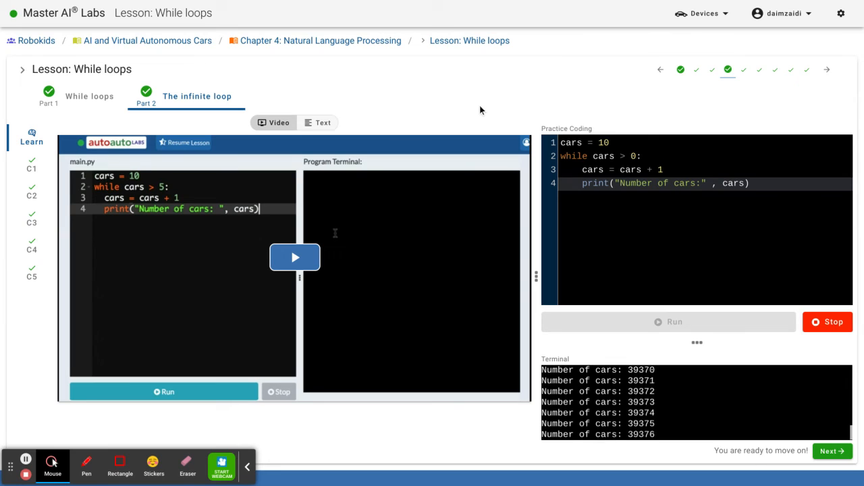
mouse_move(514, 137)
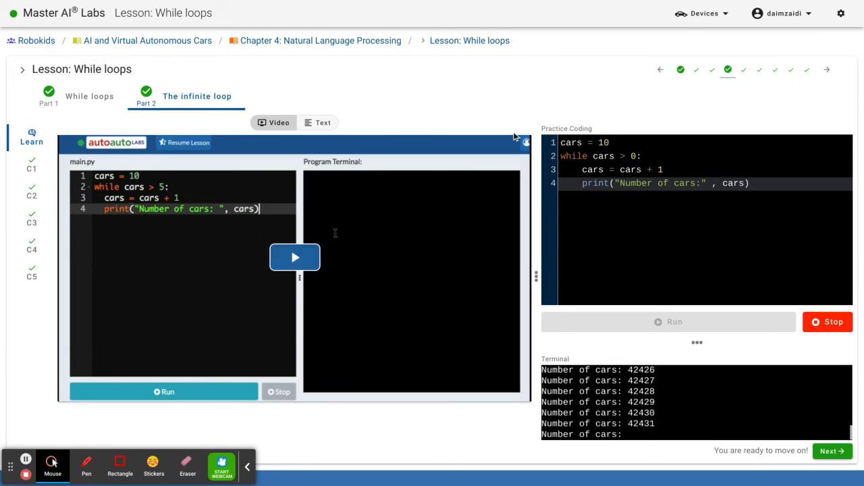
mouse_move(457, 113)
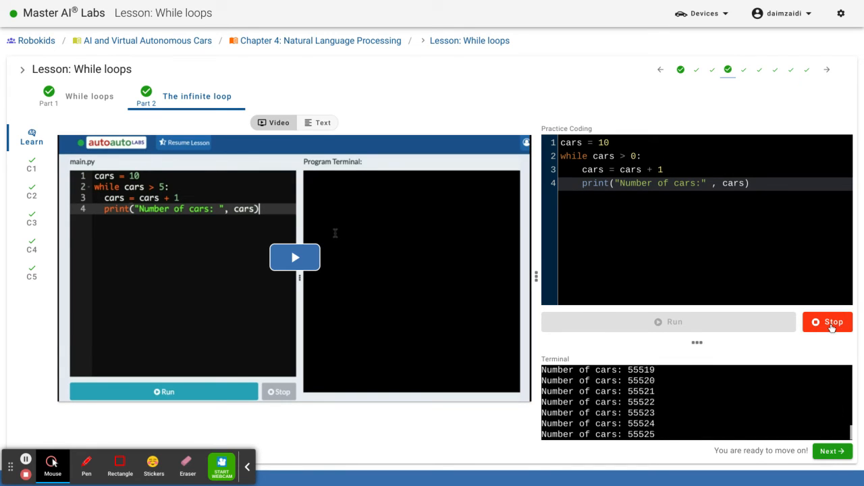
Stop the running loop, ending at 58,699 cars with SIGKILL
click(827, 321)
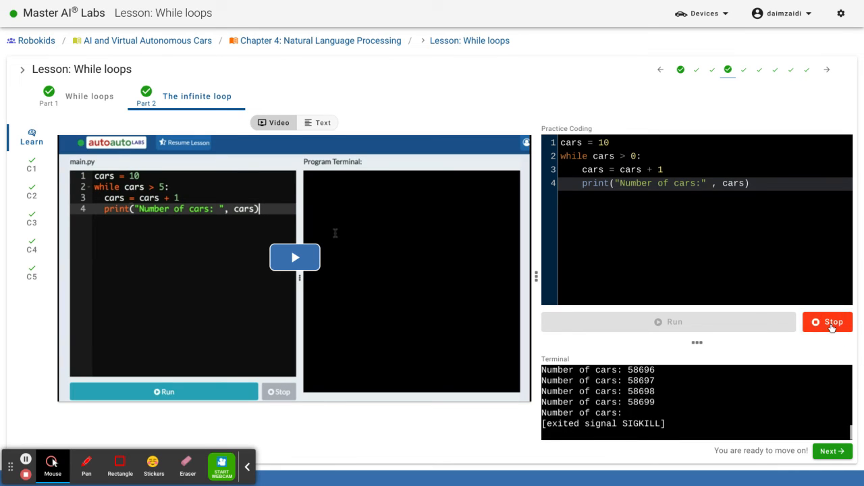
click(827, 321)
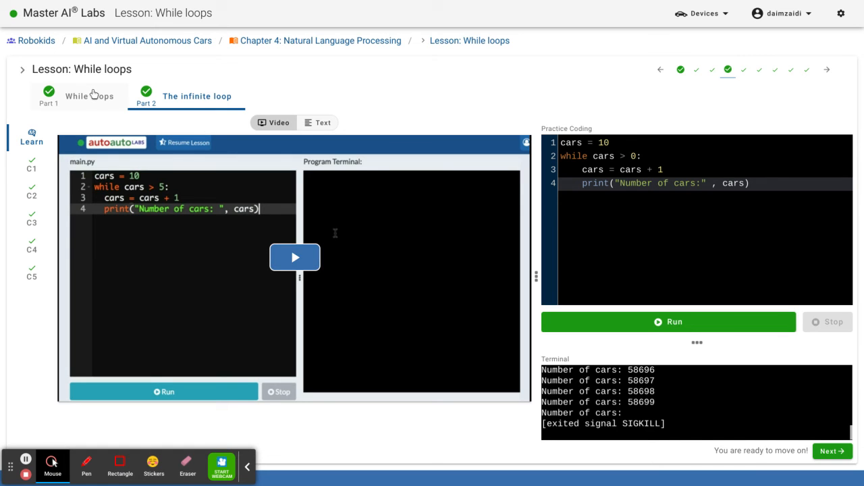
Return to Part 1, While loops, showing an empty practice editor
click(89, 96)
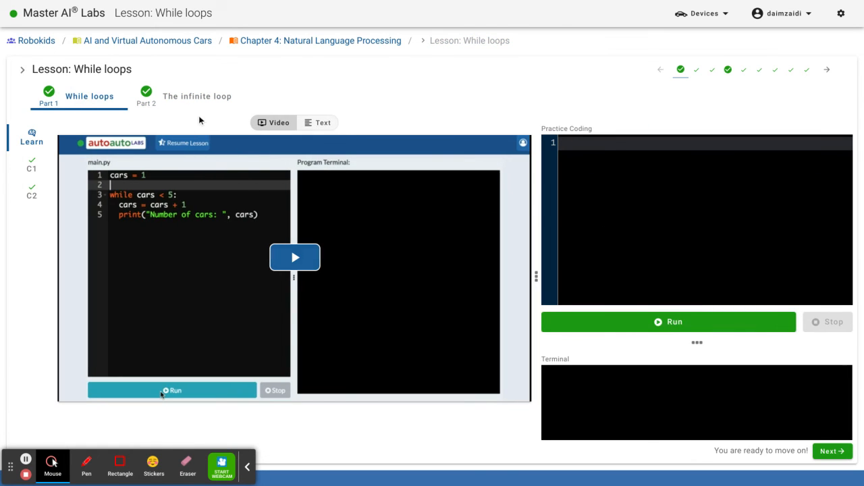
mouse_move(162, 92)
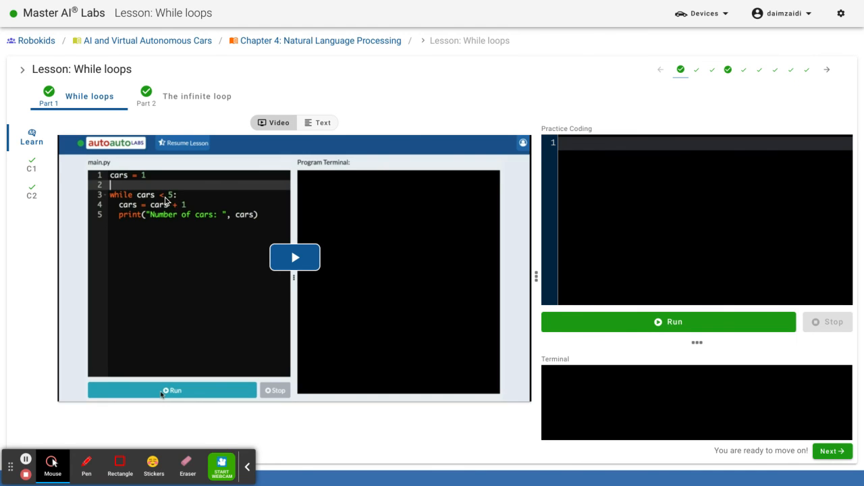
mouse_move(142, 372)
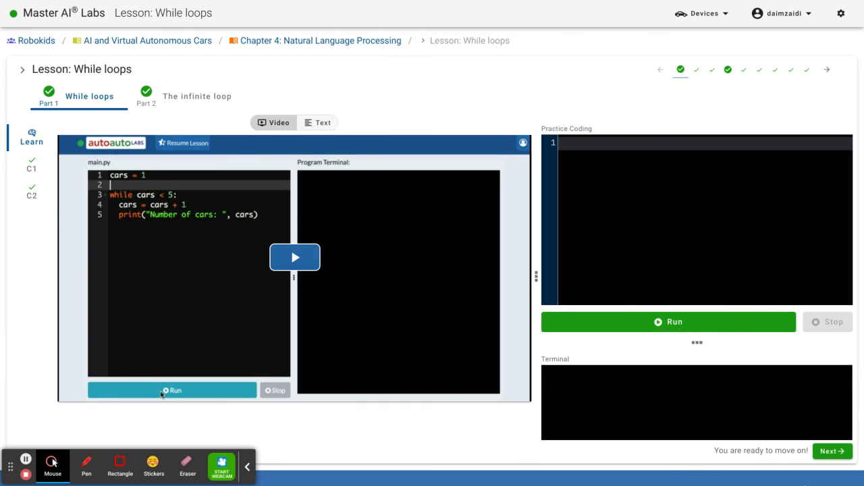
mouse_move(572, 398)
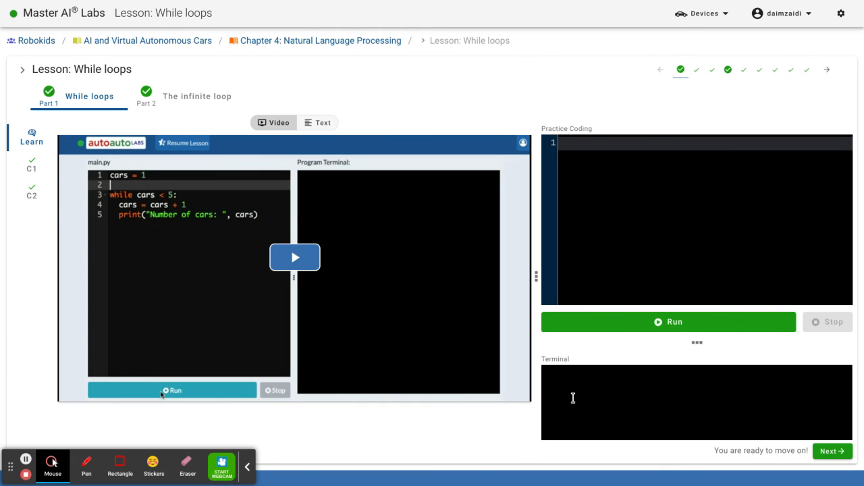
mouse_move(635, 480)
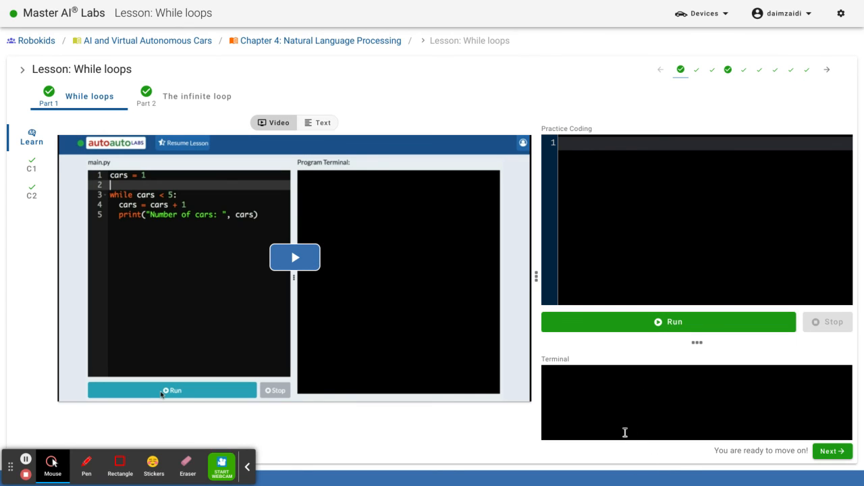
mouse_move(659, 379)
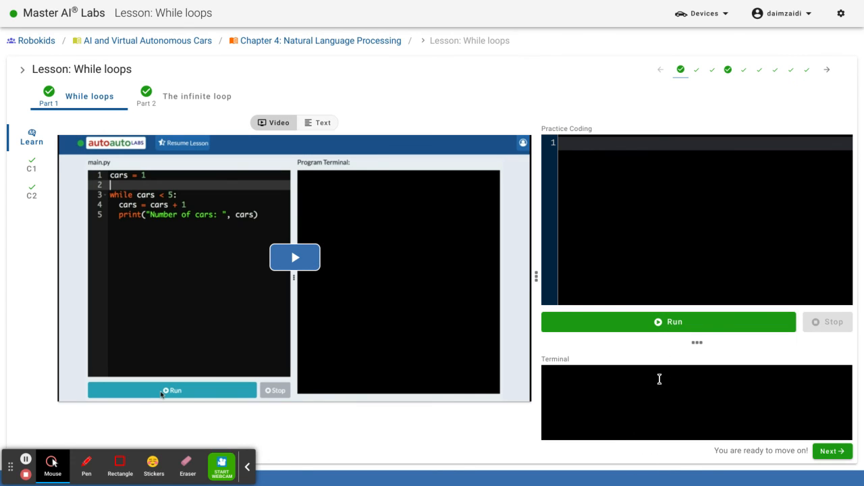
mouse_move(508, 477)
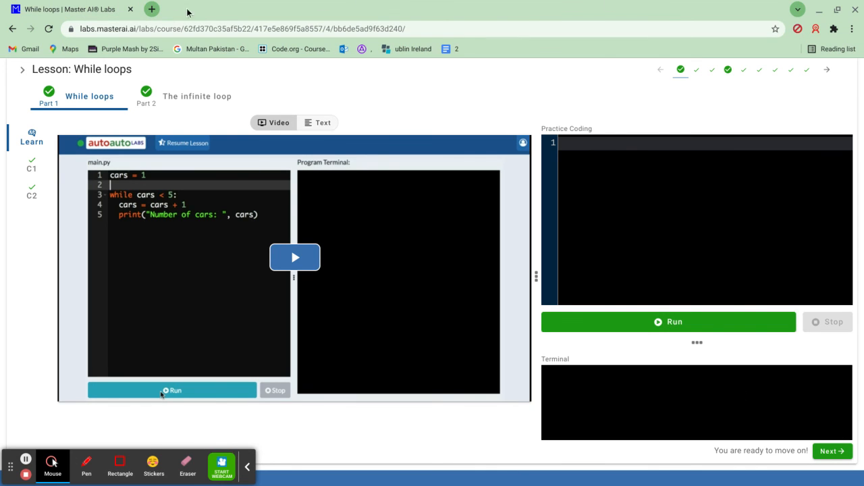
Open a new Chrome tab on the Google start page, briefly checking the Extensions menu
click(151, 8)
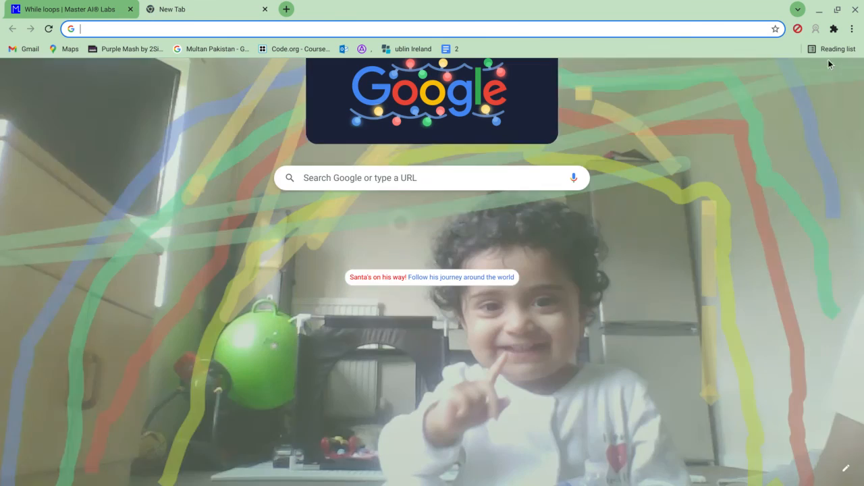
click(833, 28)
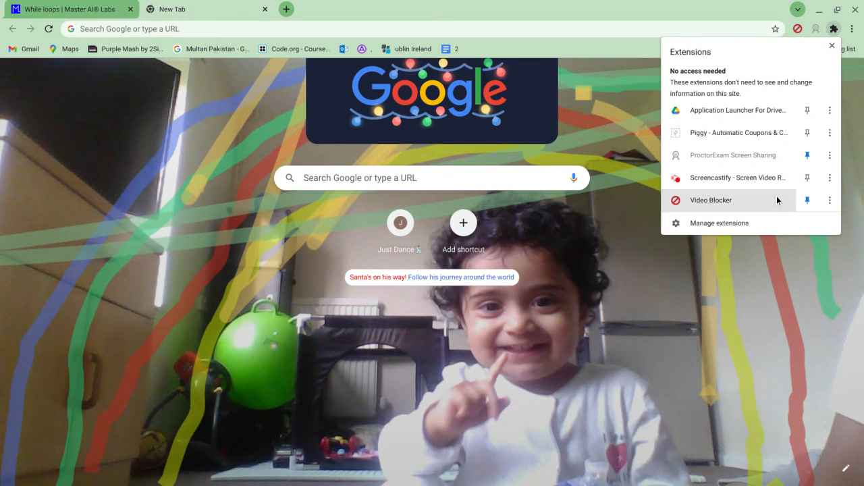
click(834, 45)
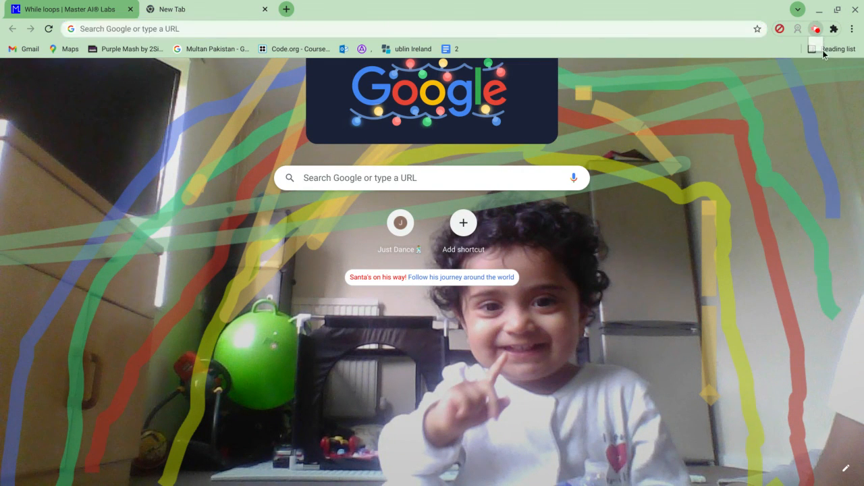